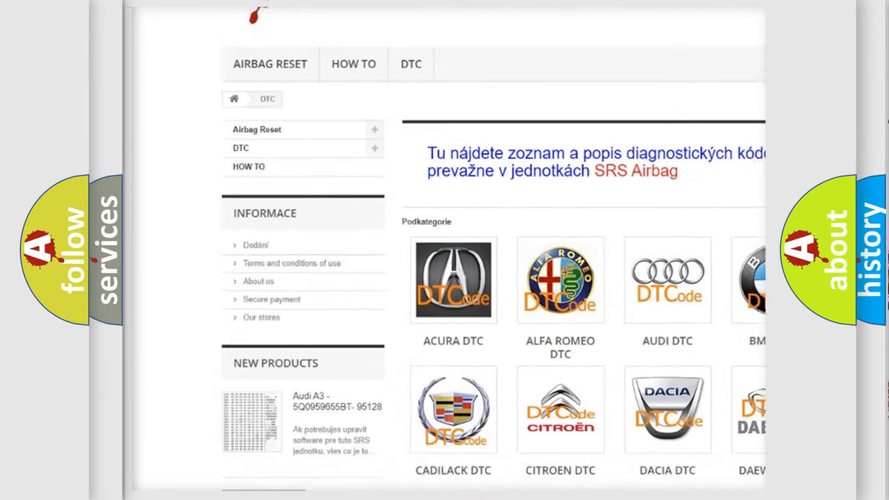
pyautogui.scroll(-3)
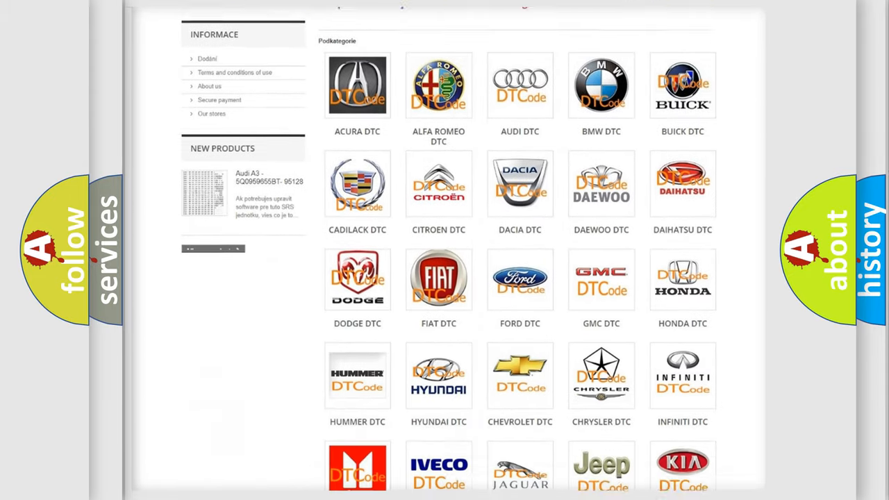
pyautogui.scroll(-3)
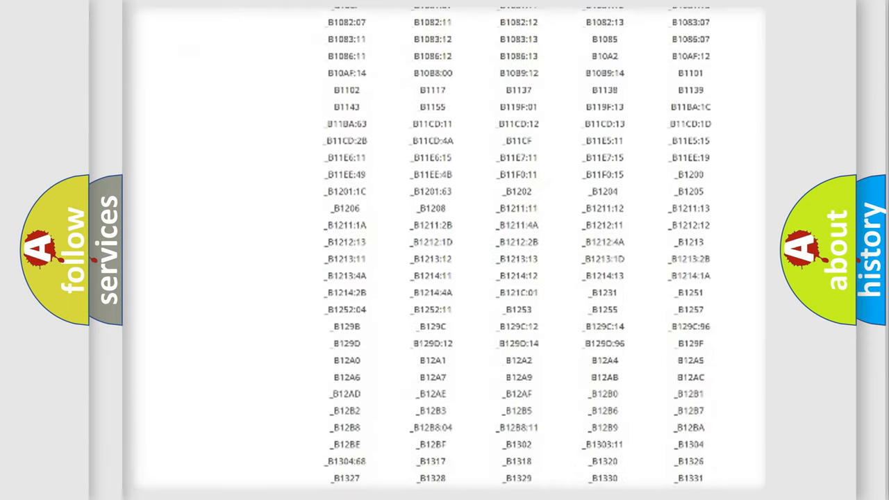
pyautogui.scroll(-3)
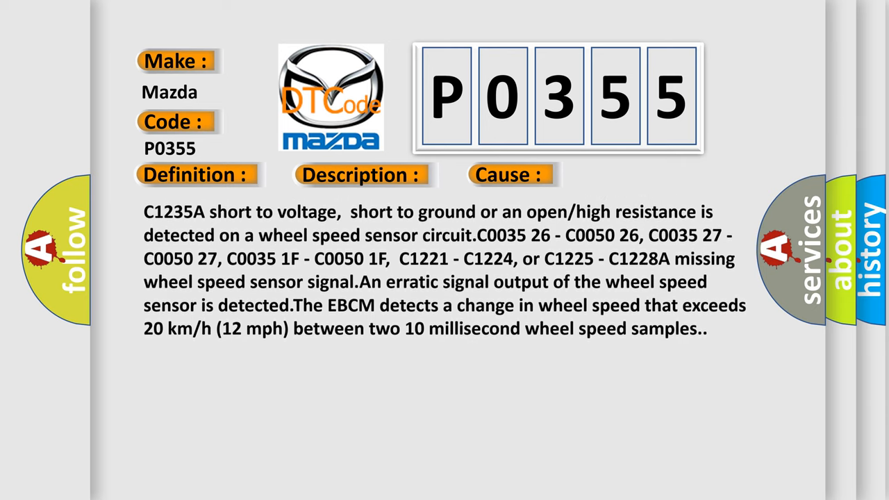
pyautogui.scroll(3)
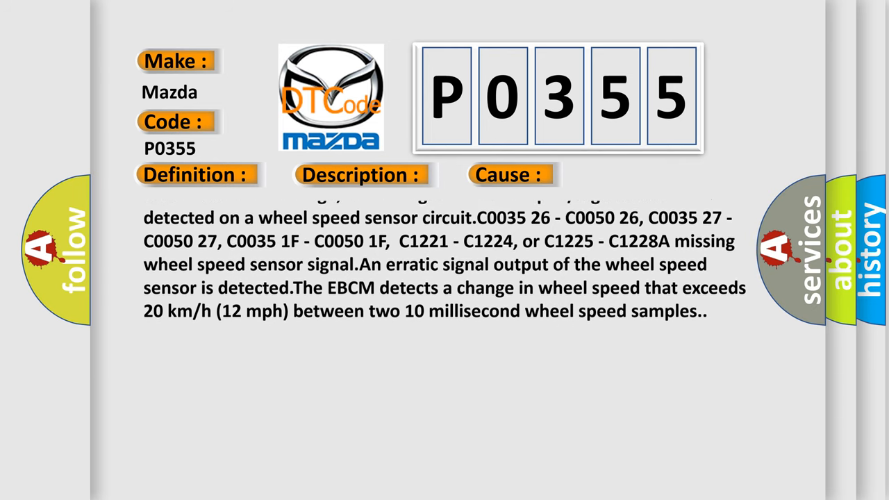
pyautogui.scroll(3)
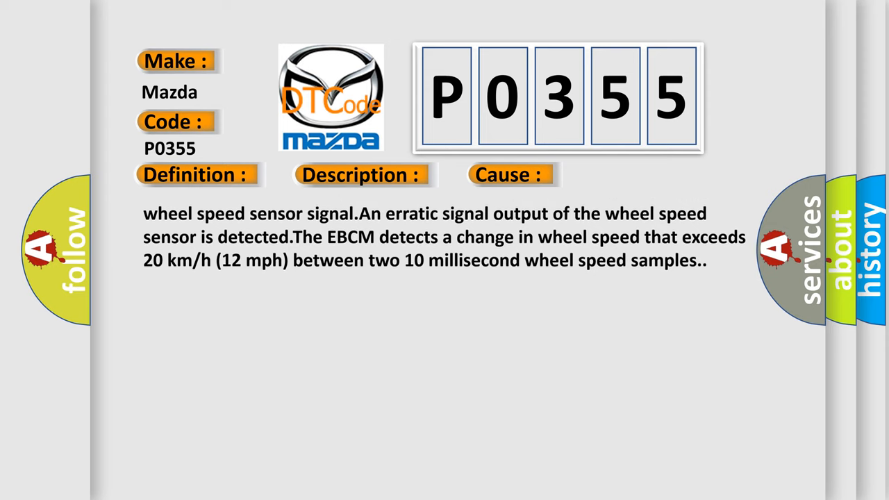
pyautogui.scroll(3)
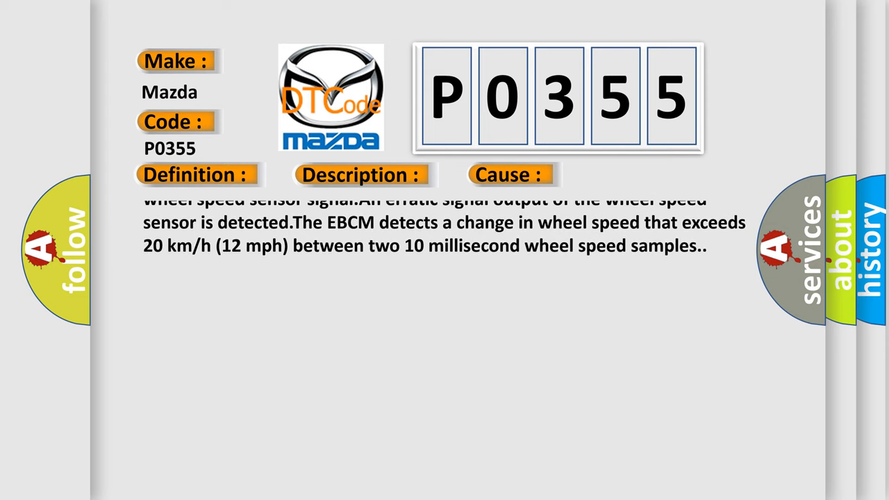